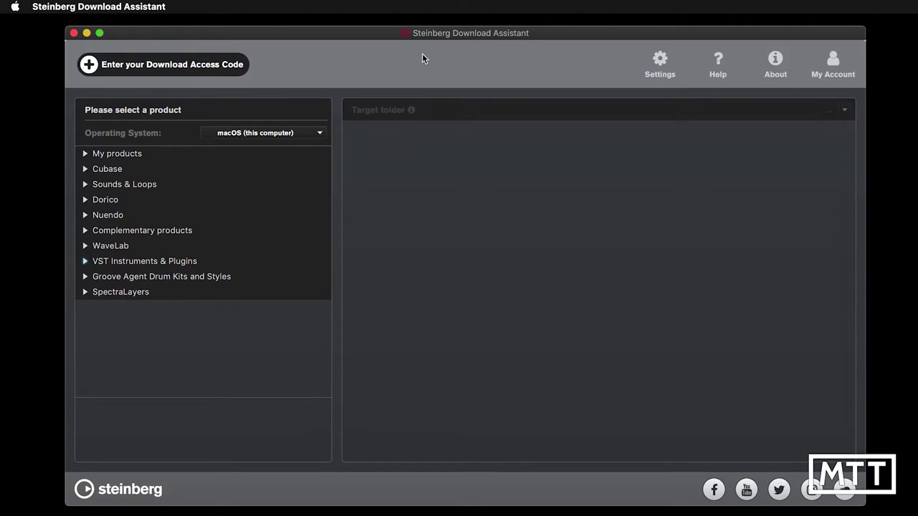
pyautogui.moveTo(421, 59)
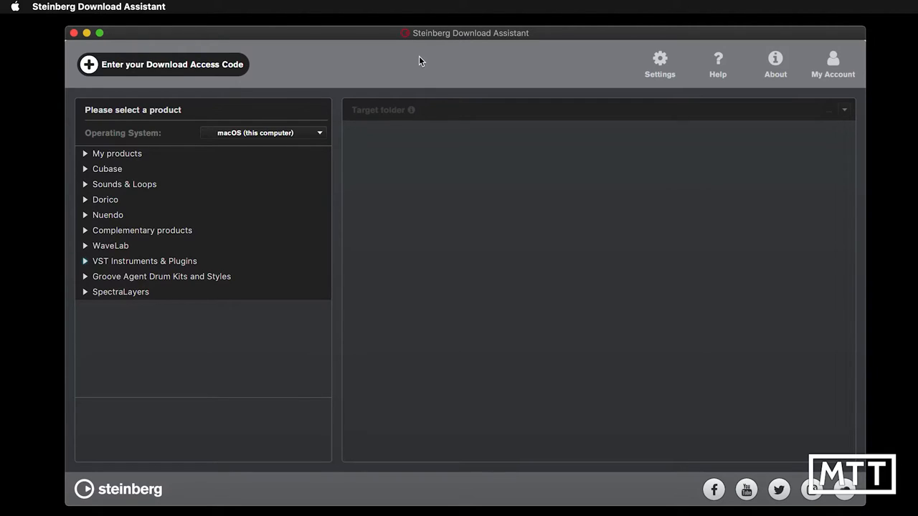
pyautogui.moveTo(396, 77)
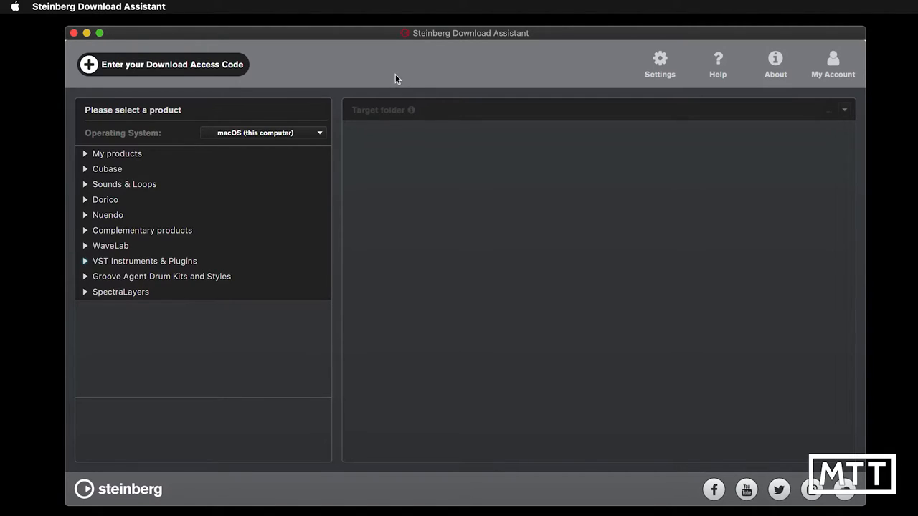
pyautogui.moveTo(118, 198)
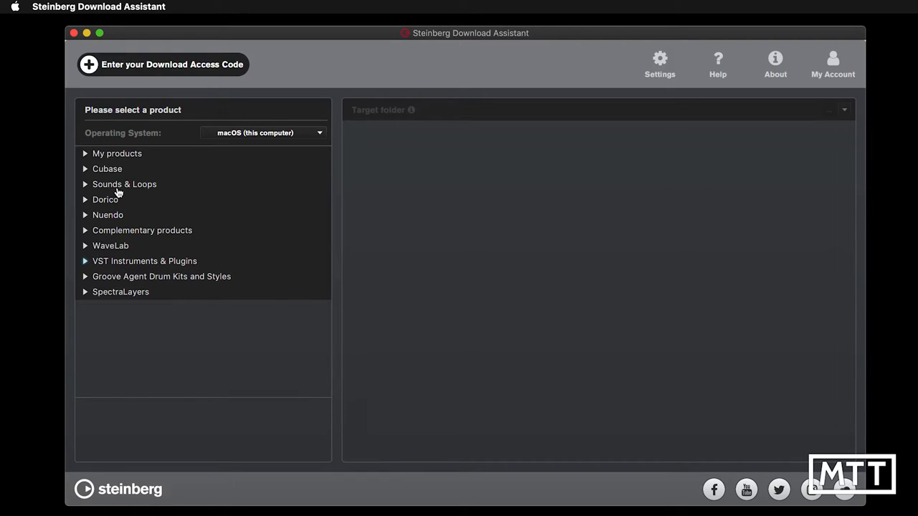
pyautogui.moveTo(99, 265)
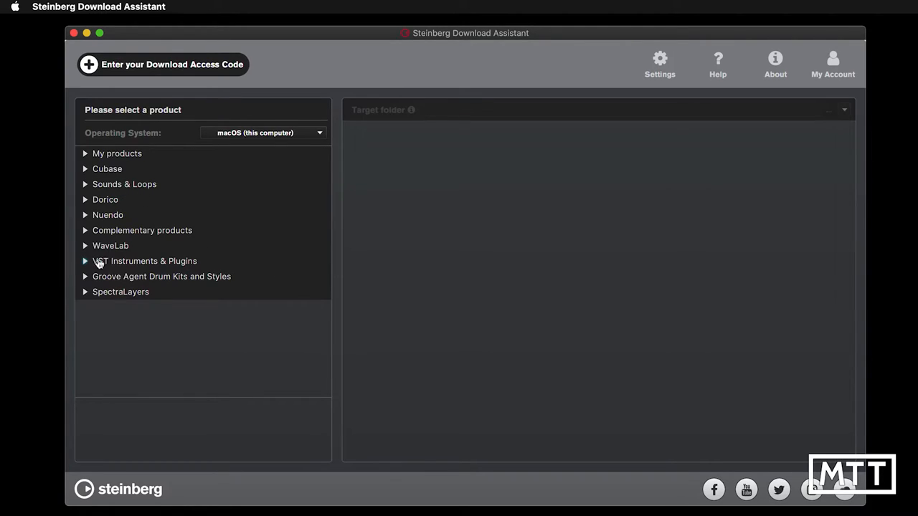
# - Expand VST Instruments & Plugins and scroll down to the Novel Piano and Olympus Choir icons
pyautogui.click(144, 261)
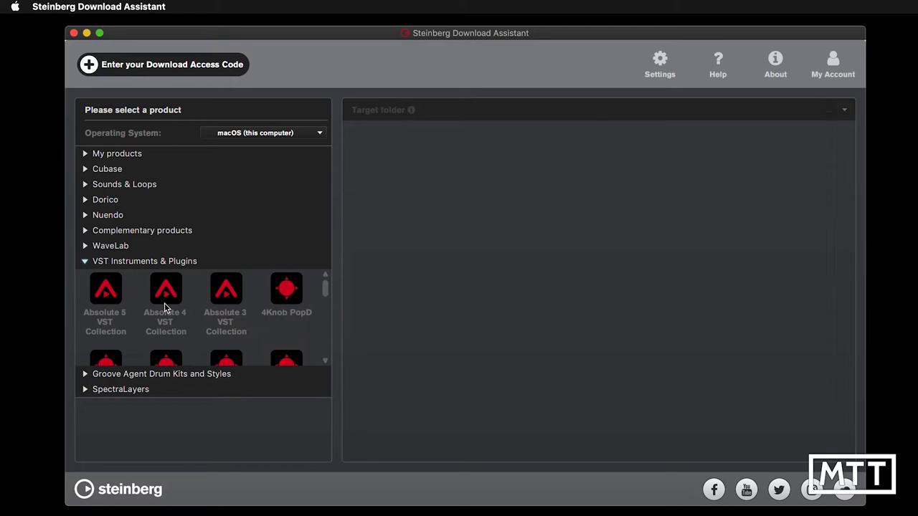
pyautogui.scroll(-3)
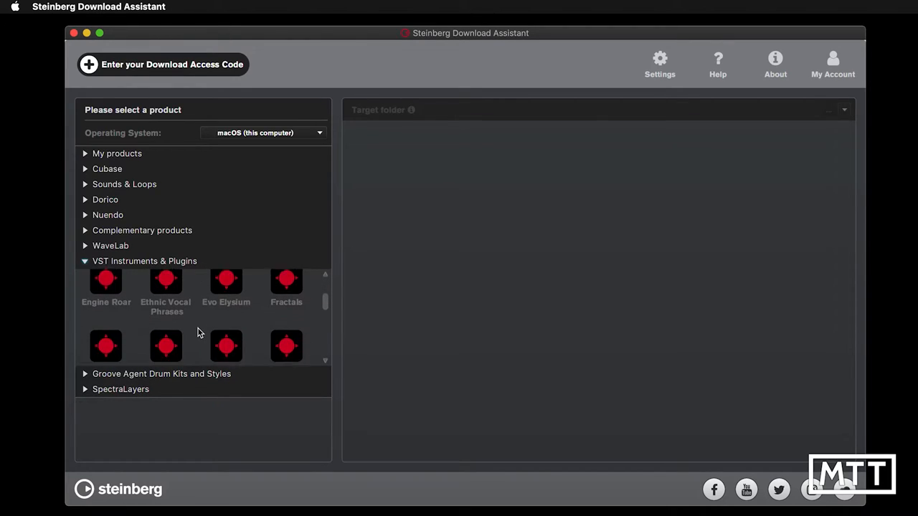
pyautogui.scroll(-3)
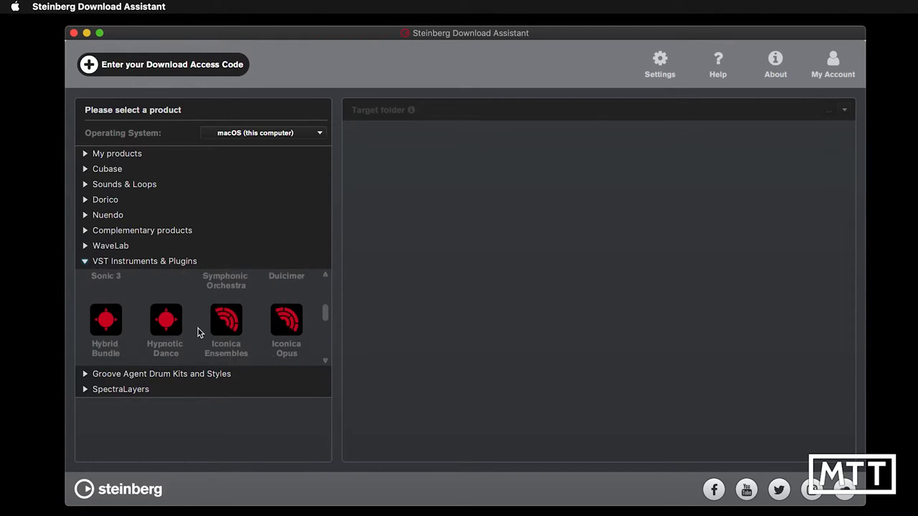
pyautogui.scroll(-3)
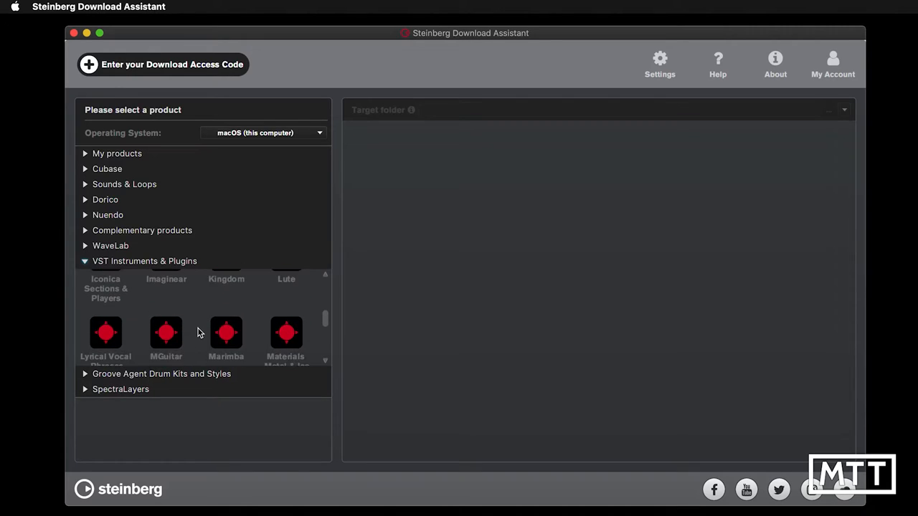
pyautogui.scroll(-3)
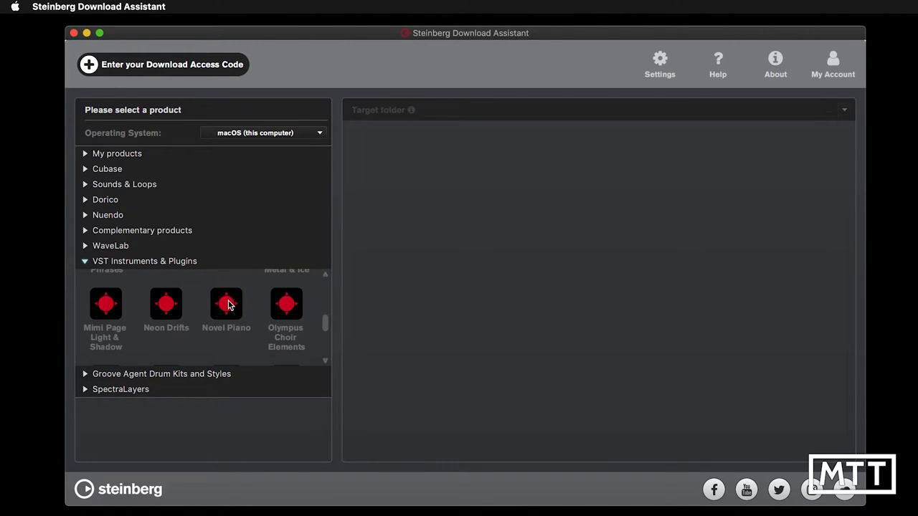
# - Select Novel Piano and download its 275.48 MB library
pyautogui.click(226, 306)
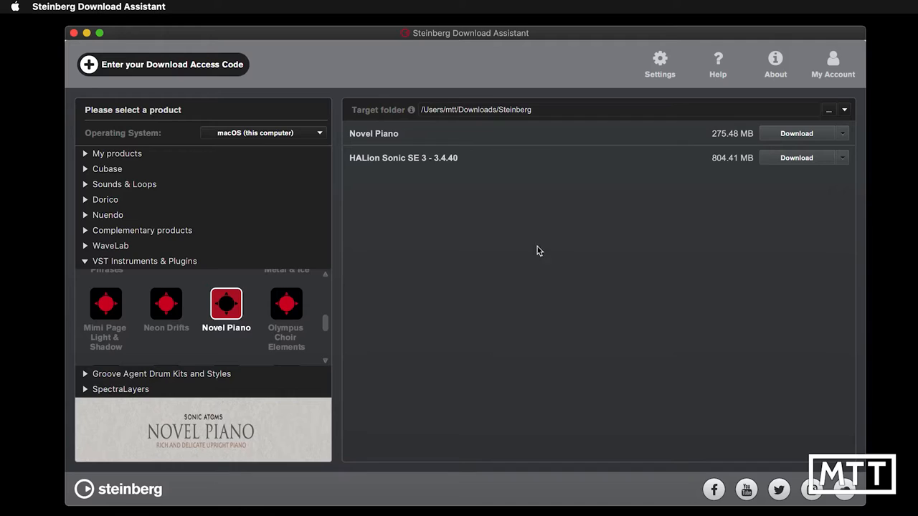
pyautogui.click(796, 133)
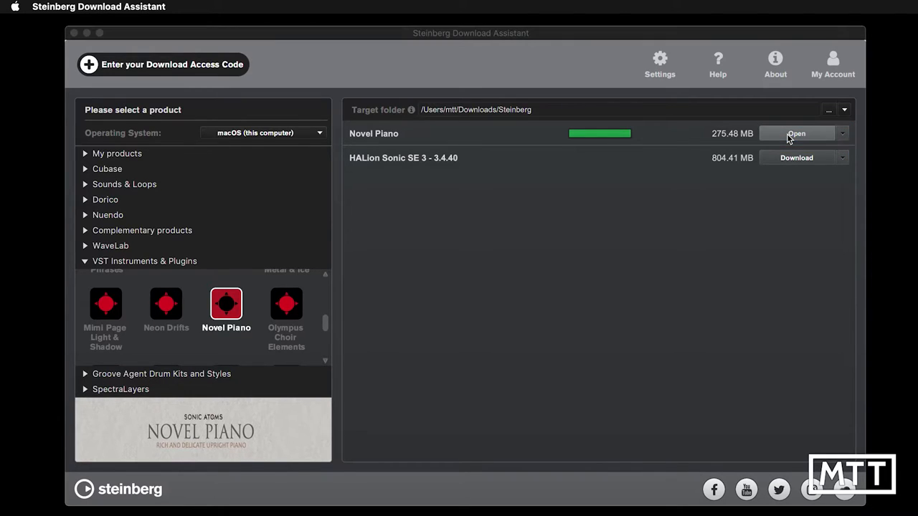
# - Open the downloaded Novel Piano and confirm registration to the default location, keeping installation files
pyautogui.click(796, 133)
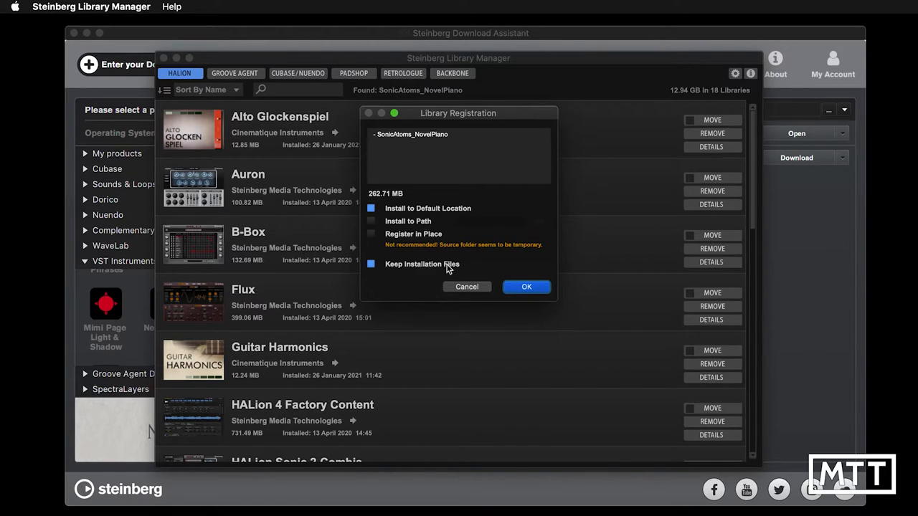
pyautogui.click(526, 287)
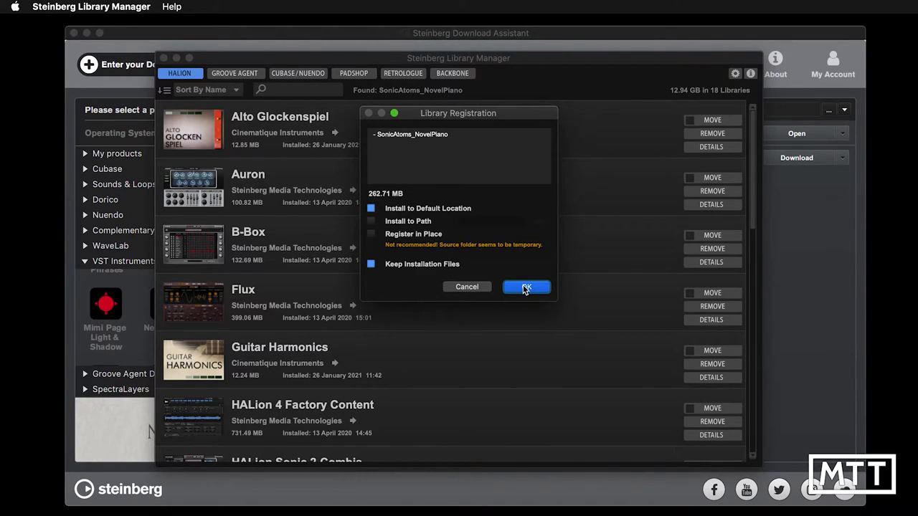
pyautogui.click(526, 287)
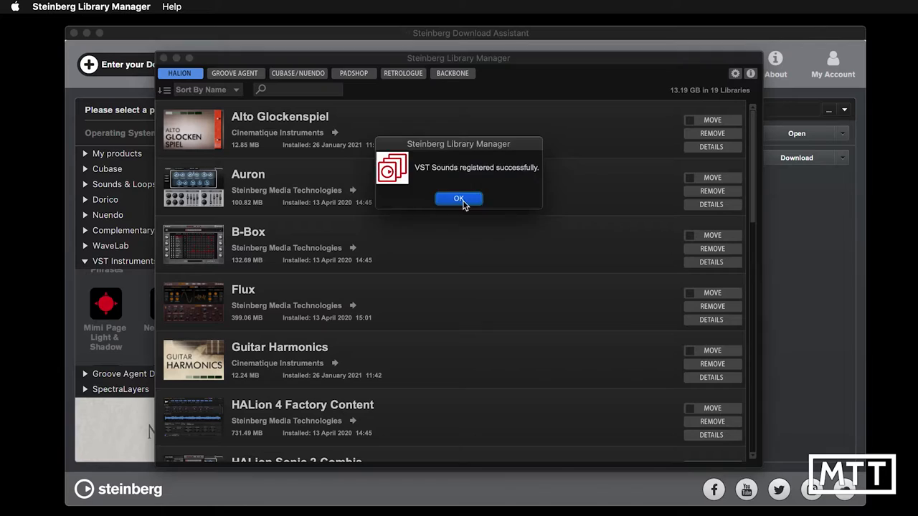
# - Dismiss the registration message and open Novel Piano's details showing its .vstsound path and size
pyautogui.click(459, 199)
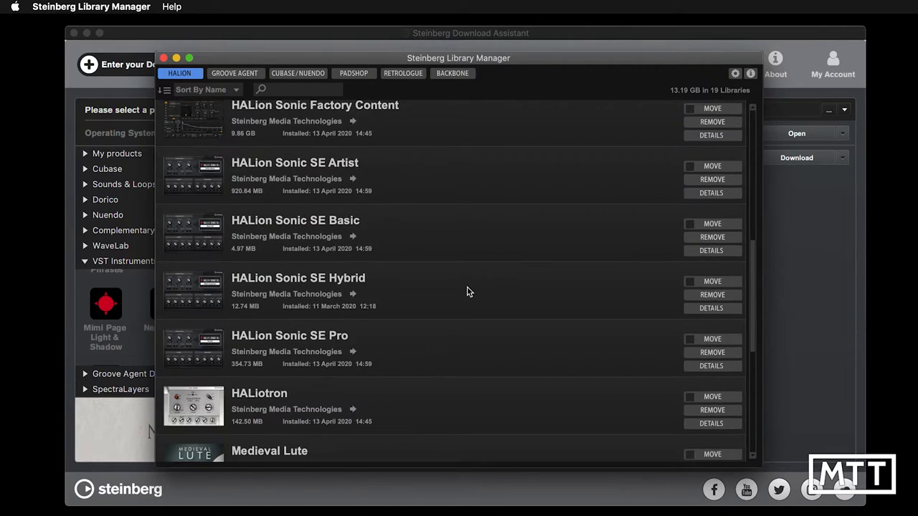
pyautogui.scroll(-3)
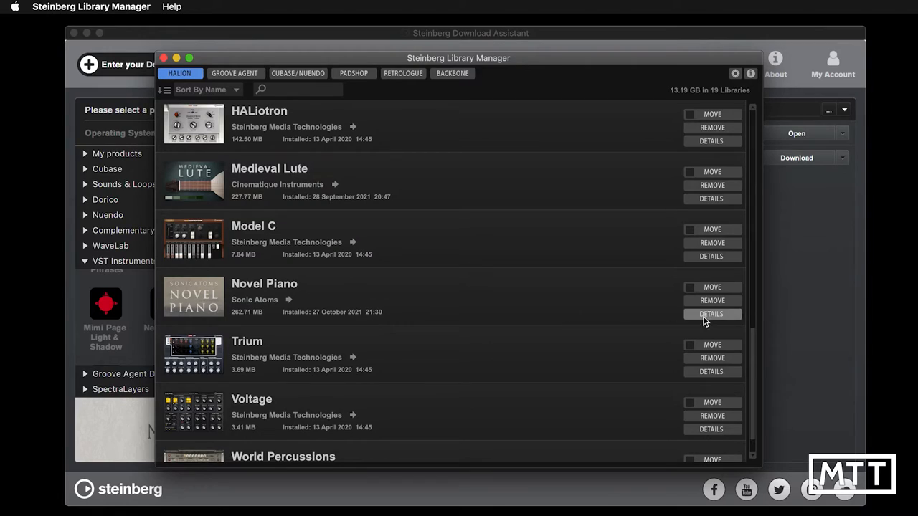
pyautogui.click(712, 313)
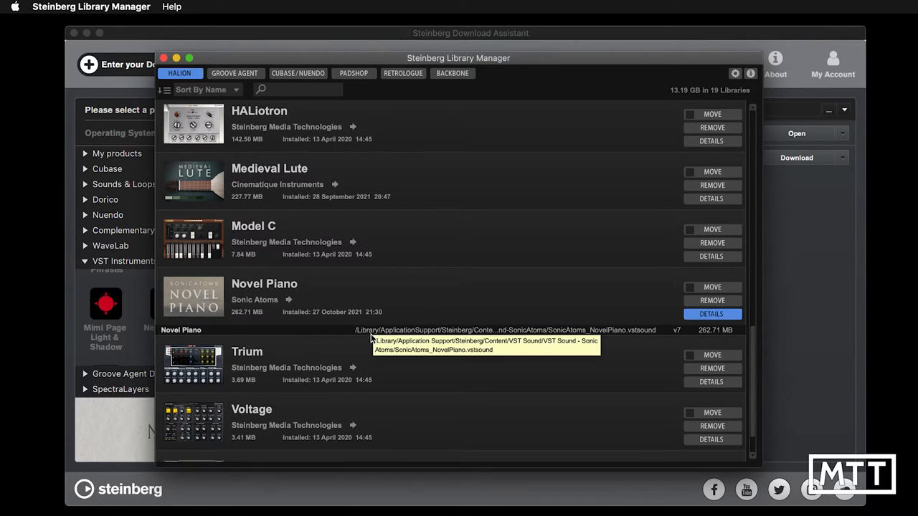
pyautogui.moveTo(396, 341)
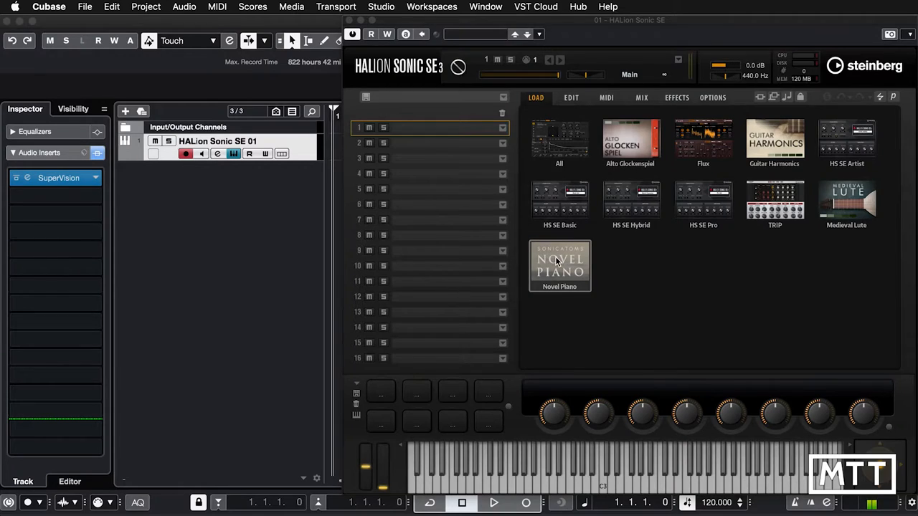
# - Open the Novel Piano library tile and load Fairy Tale Piano into slot one
pyautogui.doubleClick(560, 265)
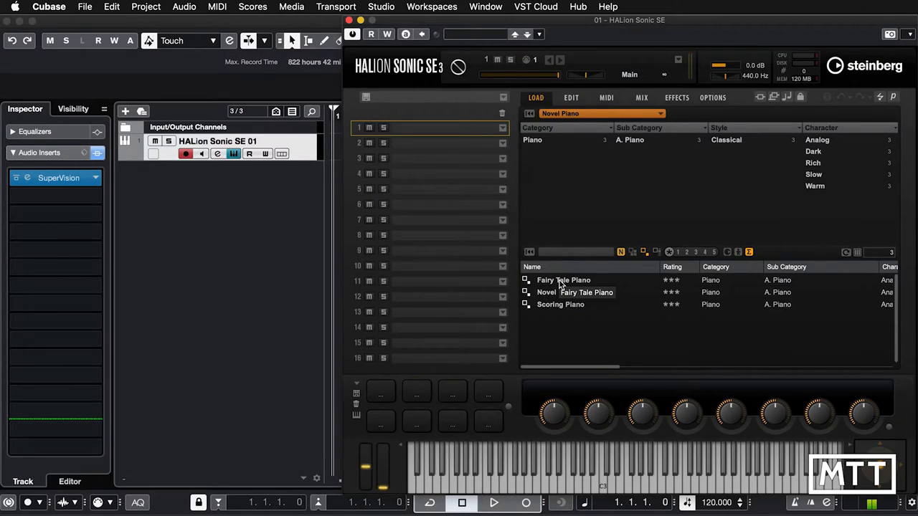
pyautogui.doubleClick(563, 280)
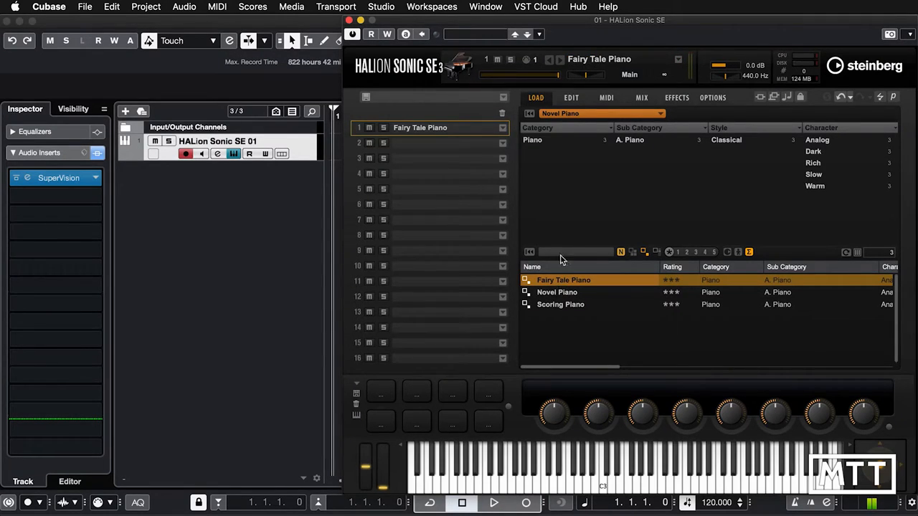
# - Show Novel Piano's edit page, then open the SuperVision analyser's editor
pyautogui.click(570, 97)
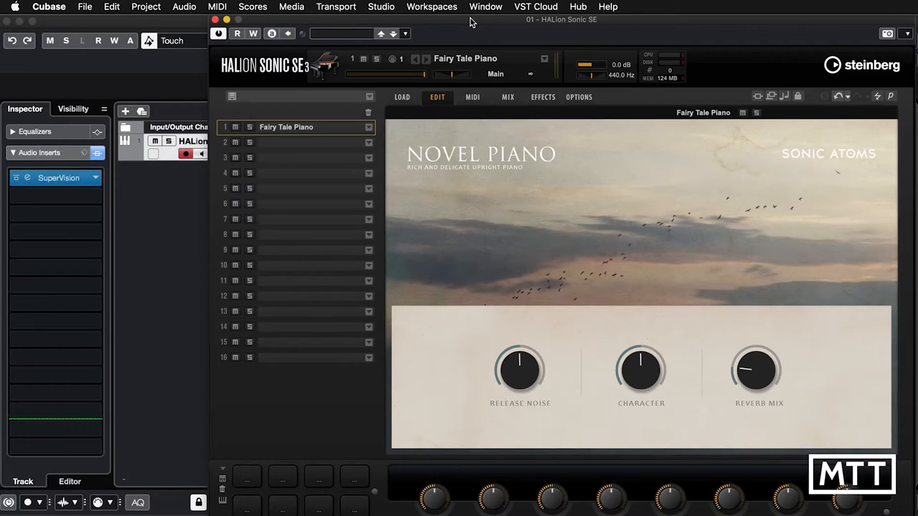
pyautogui.moveTo(470, 40)
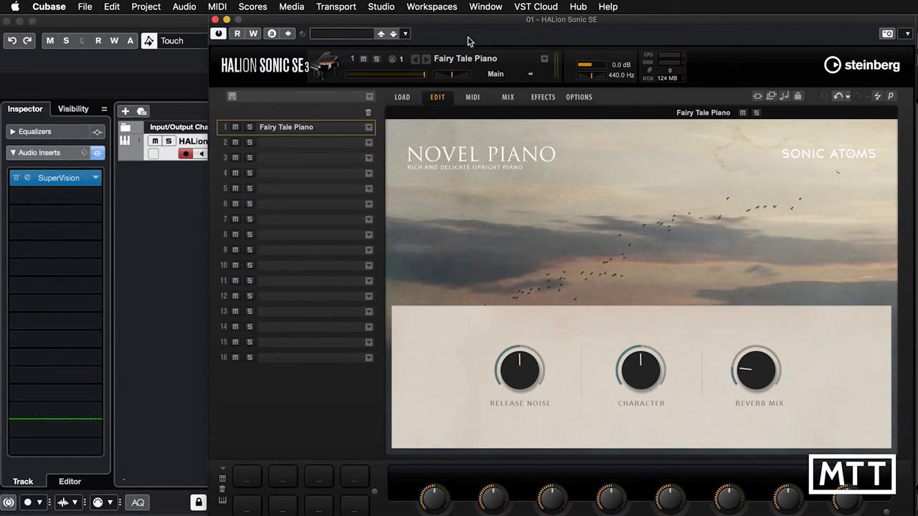
pyautogui.moveTo(507, 253)
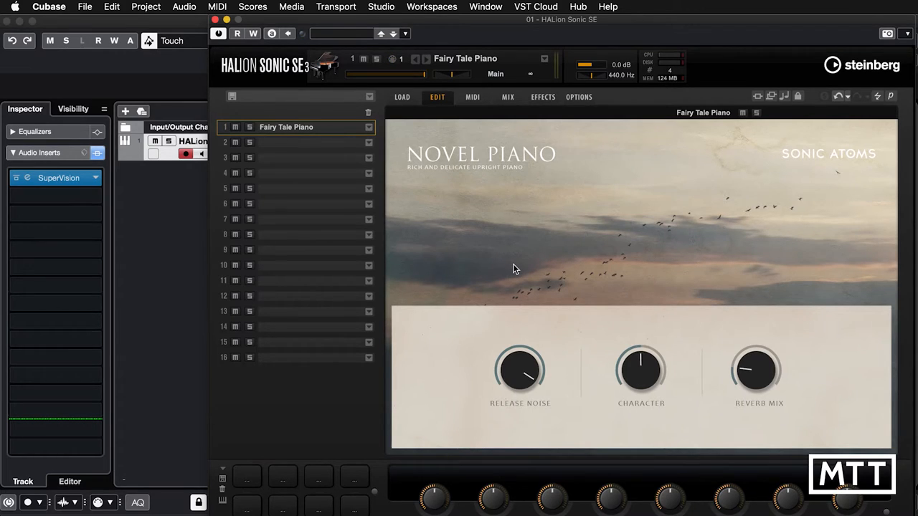
pyautogui.moveTo(498, 356)
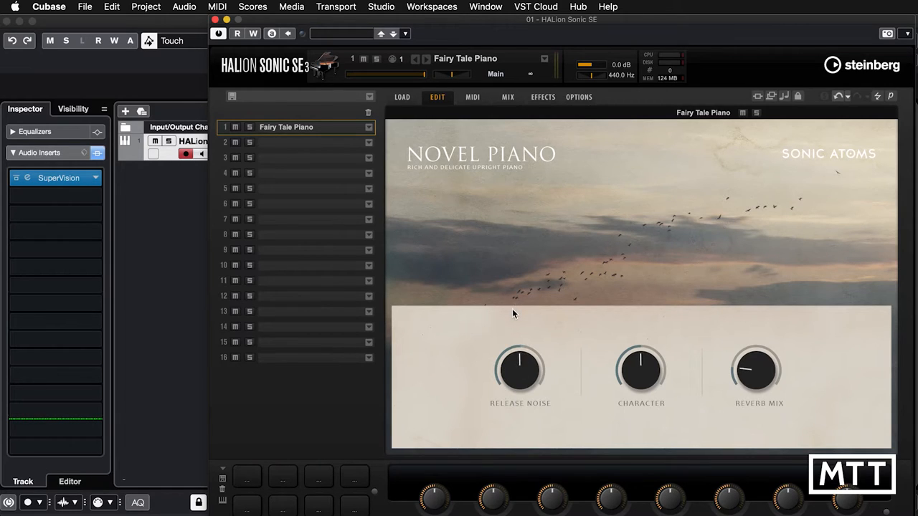
pyautogui.moveTo(204, 245)
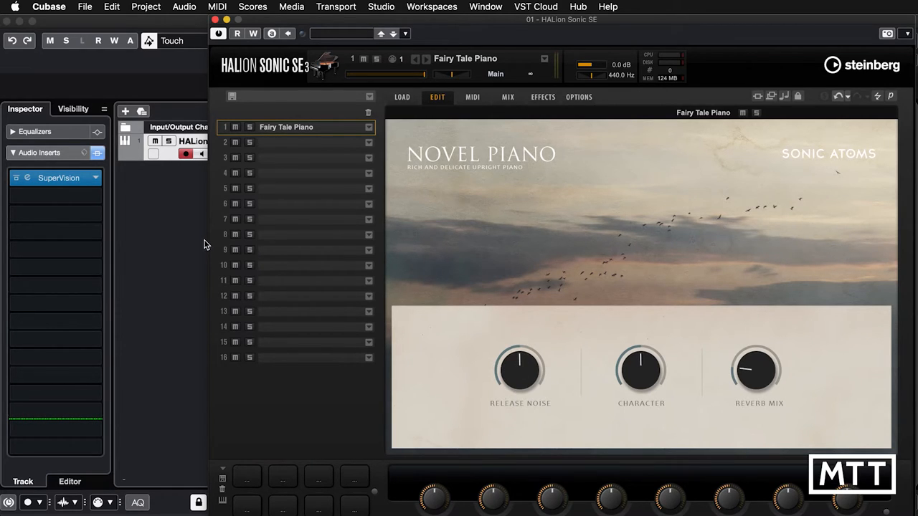
pyautogui.moveTo(30, 188)
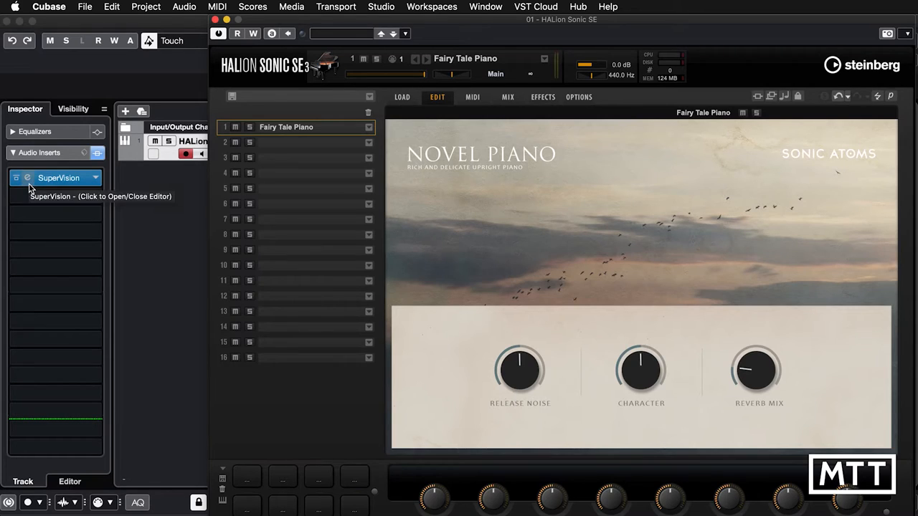
pyautogui.click(59, 177)
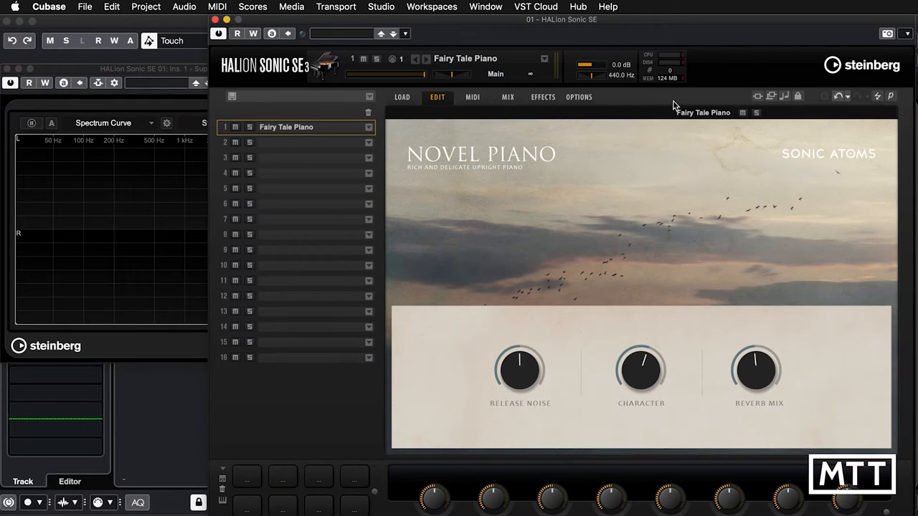
# - Load the Novel Piano program from the Load Program dialog and recentre Reverb Mix
pyautogui.click(540, 59)
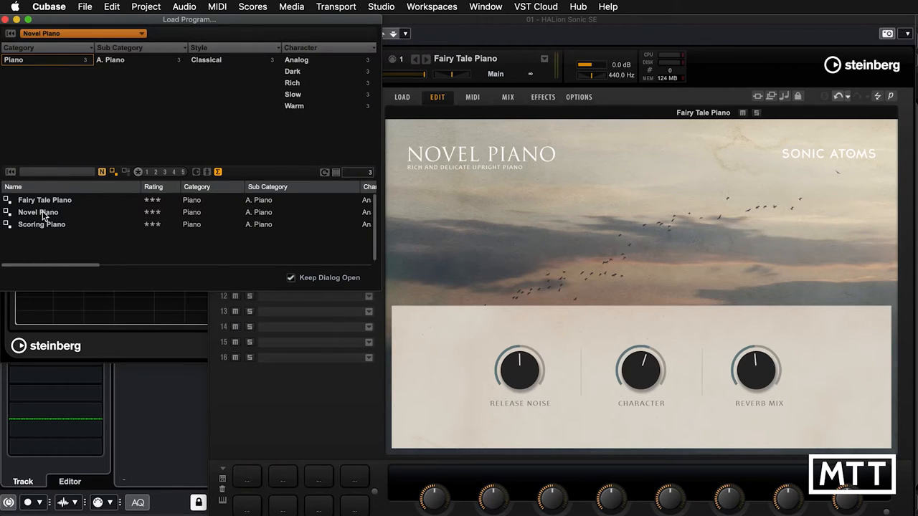
pyautogui.doubleClick(38, 212)
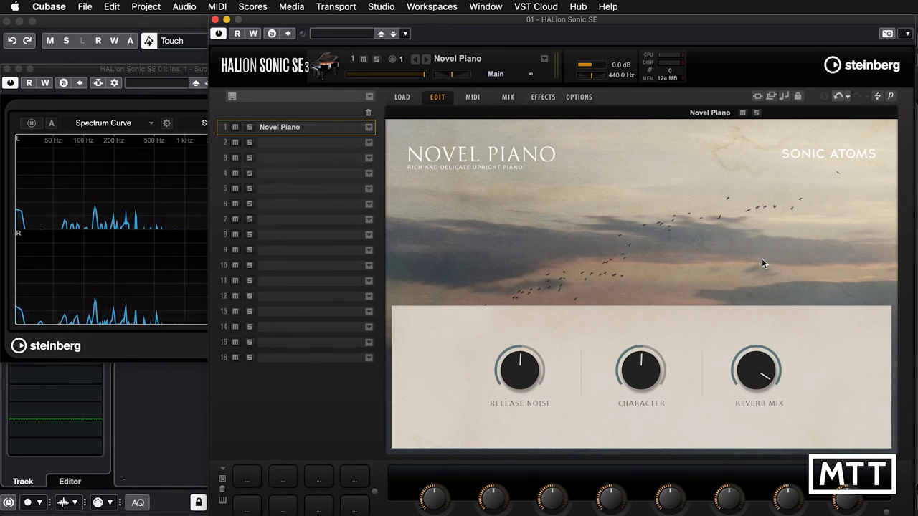
pyautogui.moveTo(755, 370); pyautogui.dragTo(755, 387)
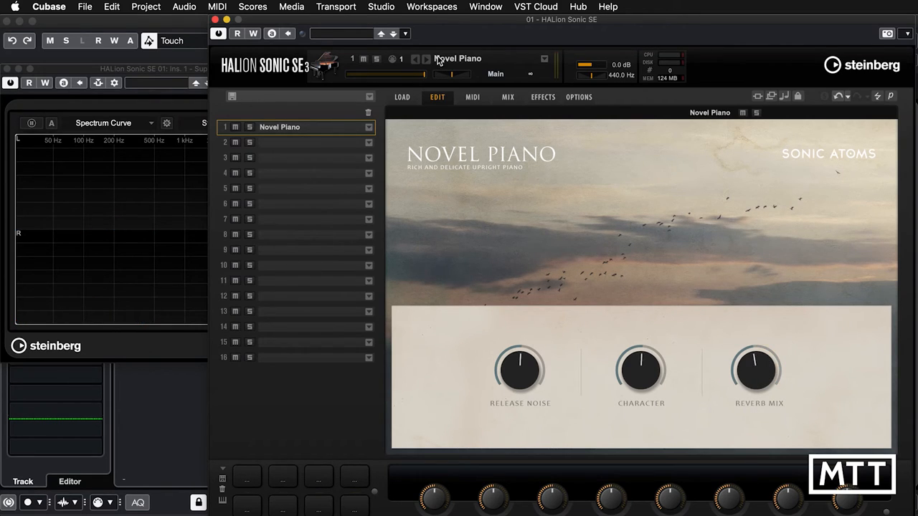
# - Step to the next program to load Scoring Piano
pyautogui.click(422, 60)
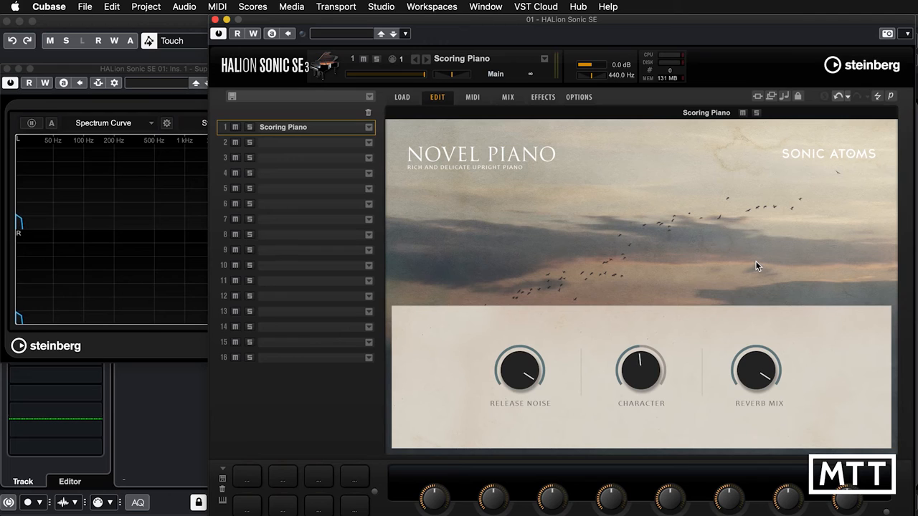
pyautogui.moveTo(763, 216)
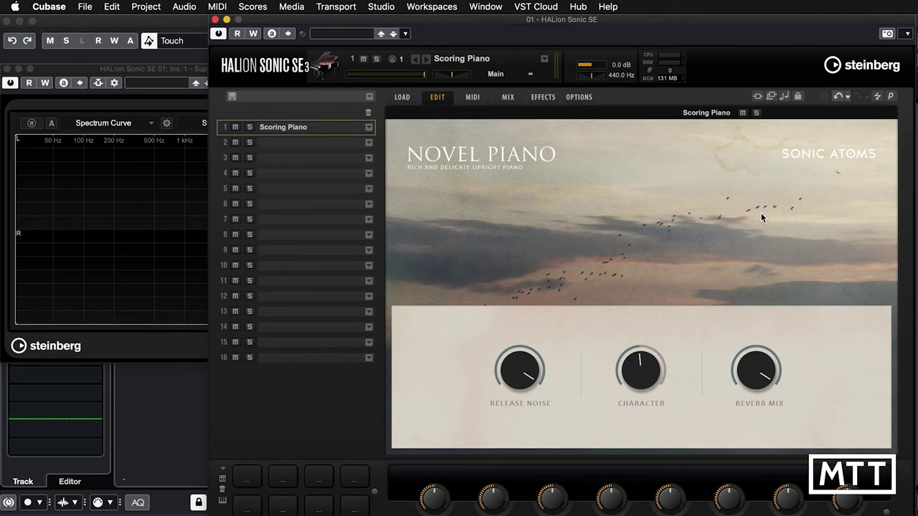